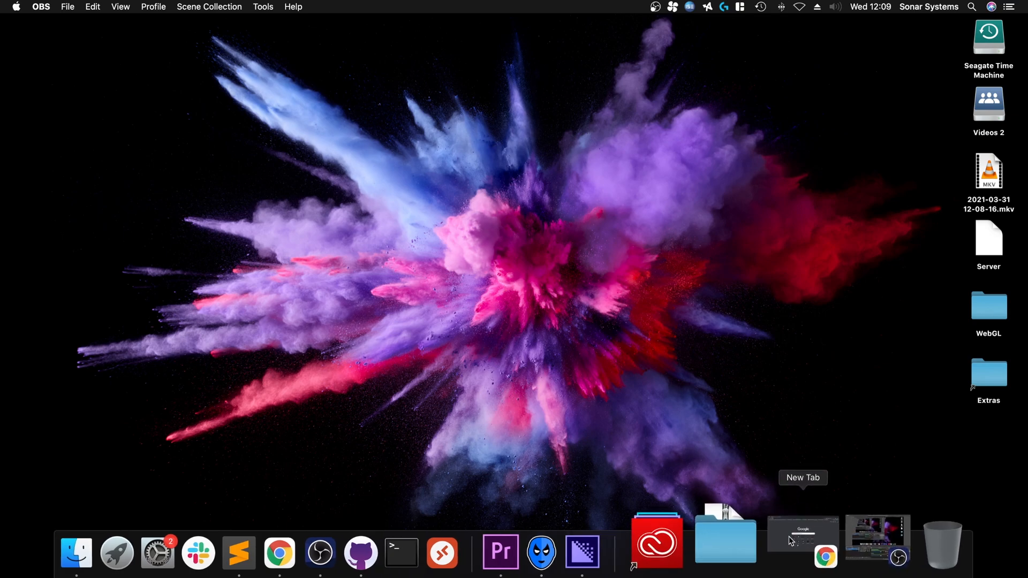
Search 'nps browser' in Chrome and follow NoPayStation to the macOS NPS Browser GitHub repo
{"action": "left_click", "coordinate": [803, 534]}
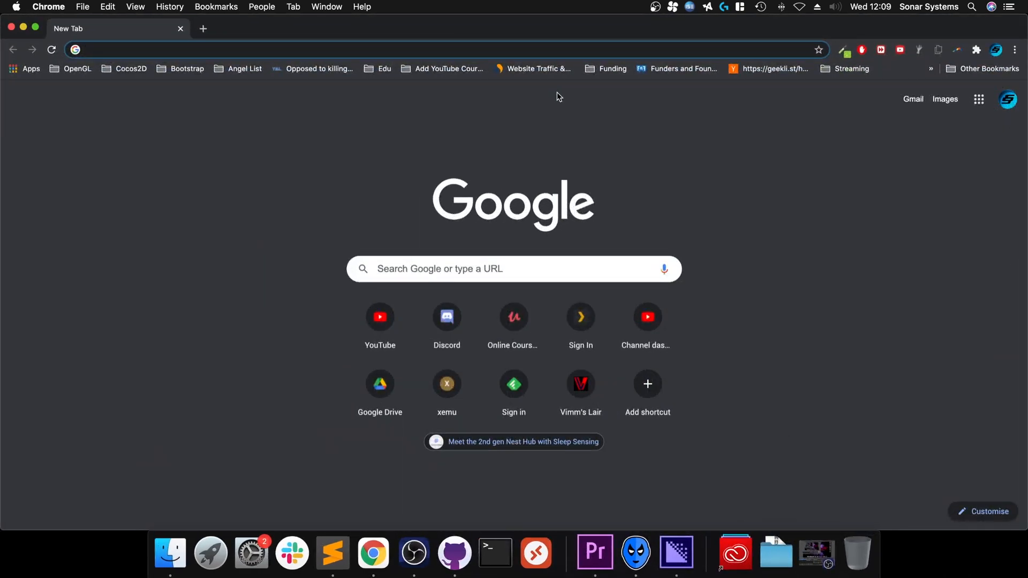
{"action": "type", "text": "nps browser"}
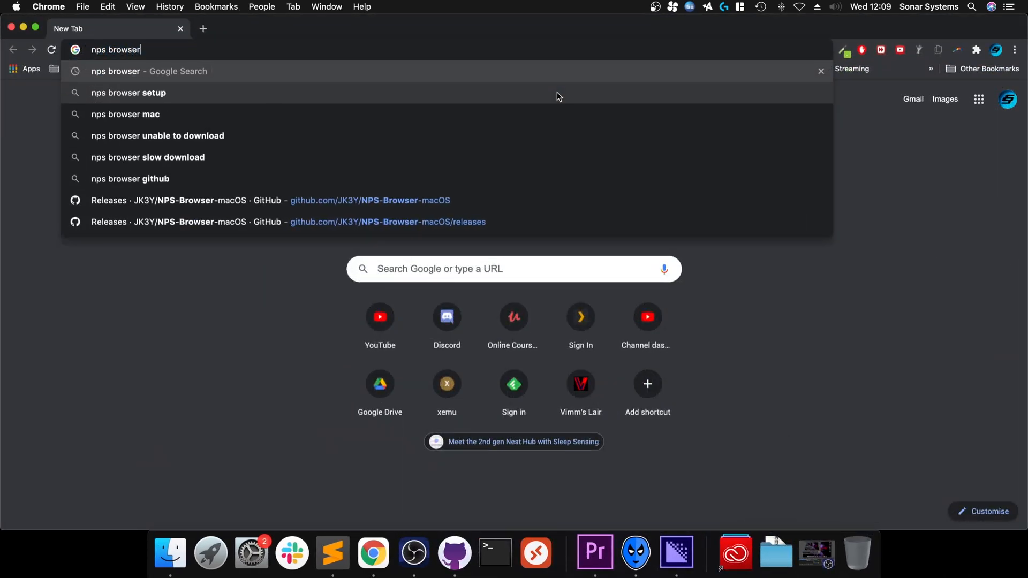
{"action": "key", "text": "Enter"}
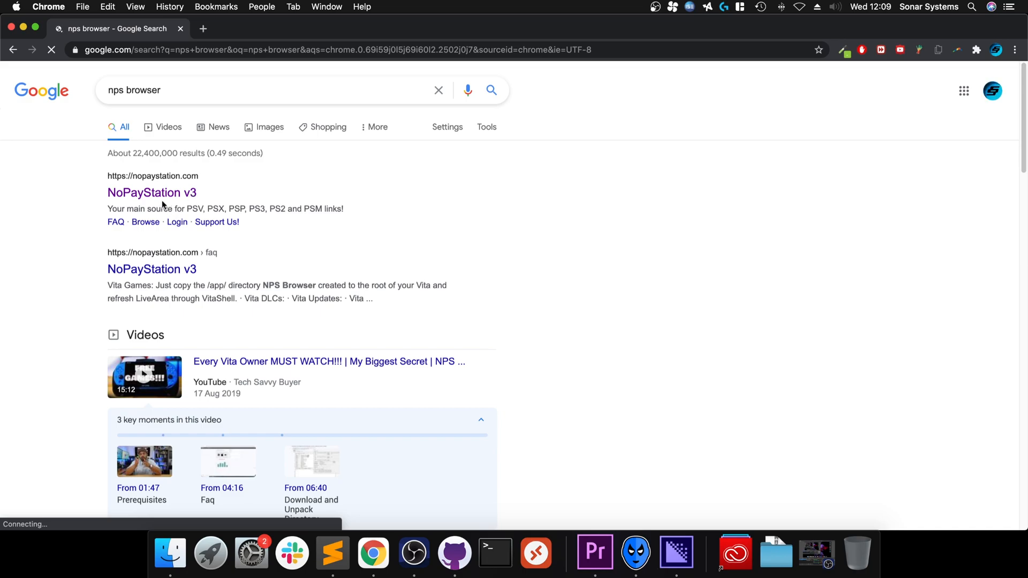
{"action": "left_click", "coordinate": [151, 192]}
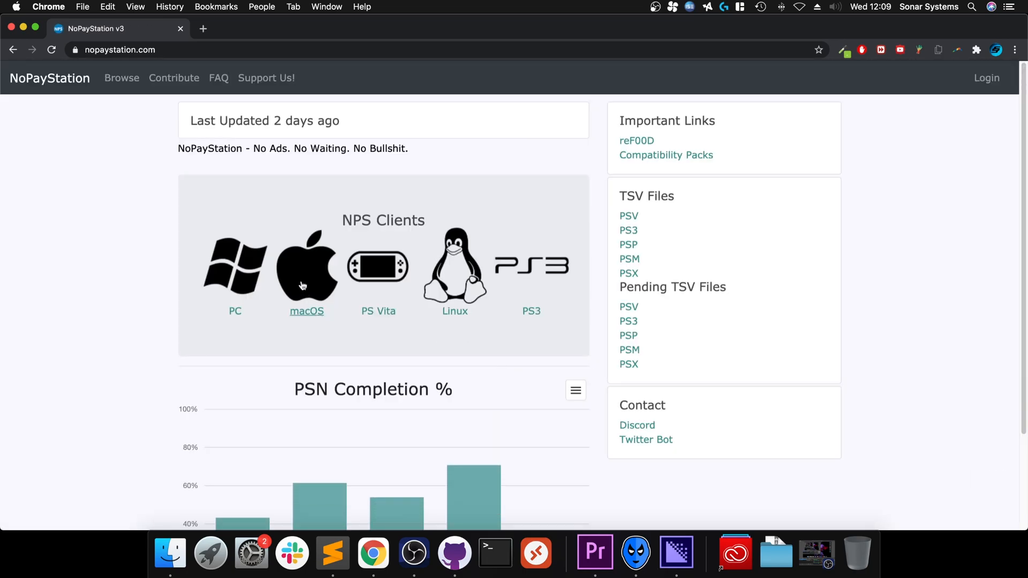
{"action": "left_click", "coordinate": [306, 311]}
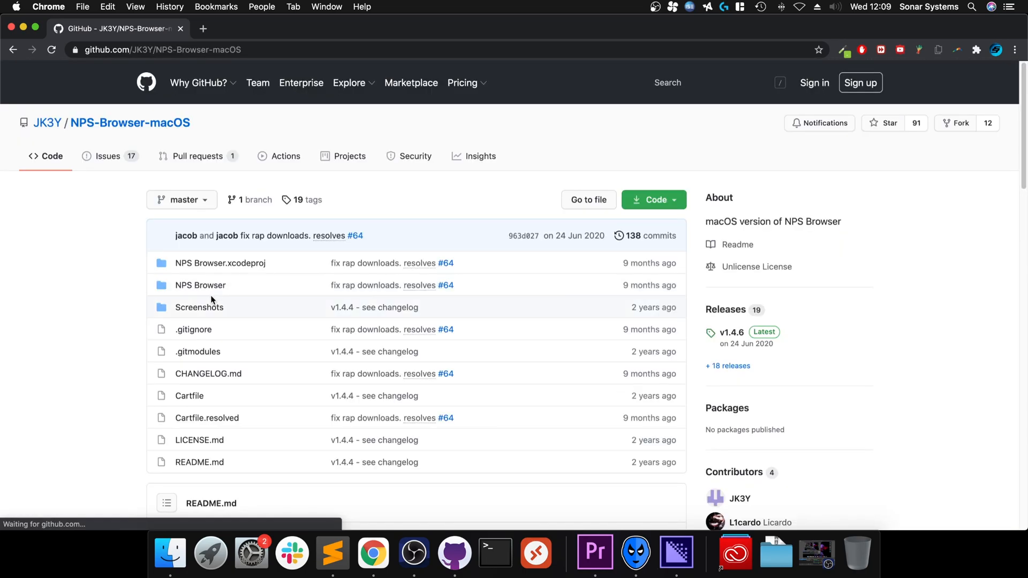
{"action": "scroll", "scroll_direction": "down", "scroll_amount": 3}
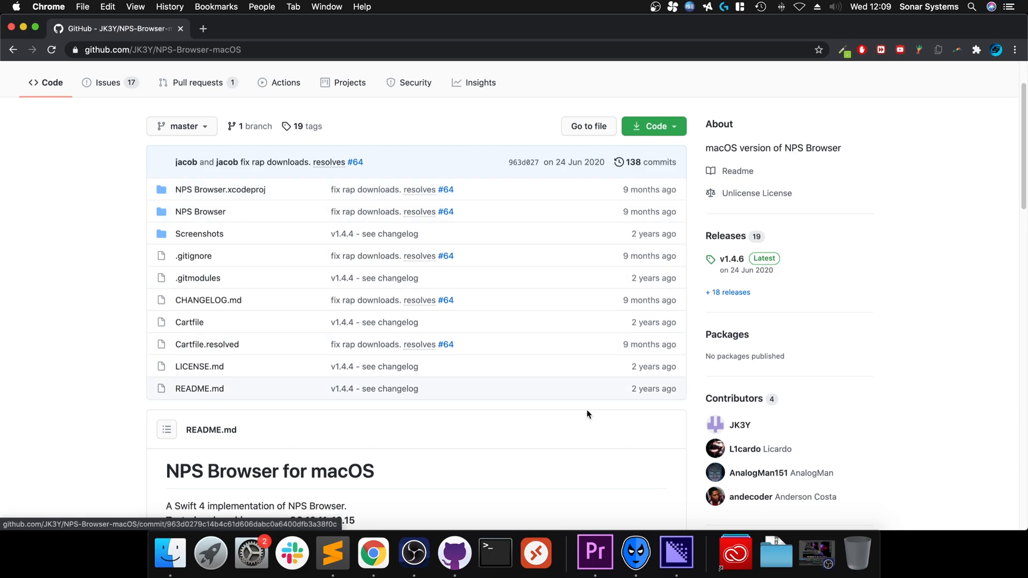
{"action": "scroll", "scroll_direction": "down", "scroll_amount": 3}
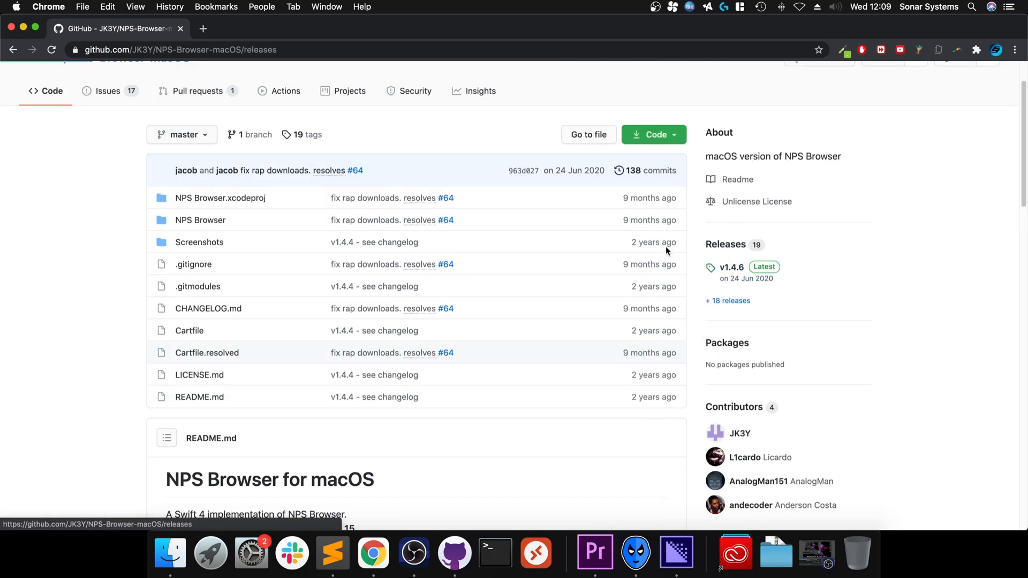
Download NPSBrowser.dmg from the v1.4.6 release assets
{"action": "left_click", "coordinate": [725, 245]}
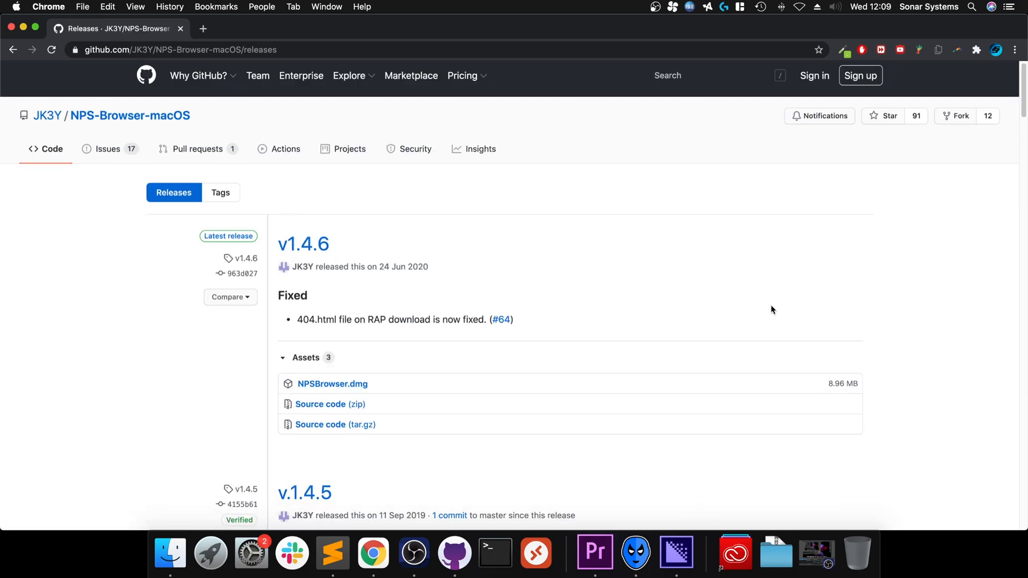
{"action": "mouse_move", "coordinate": [331, 383]}
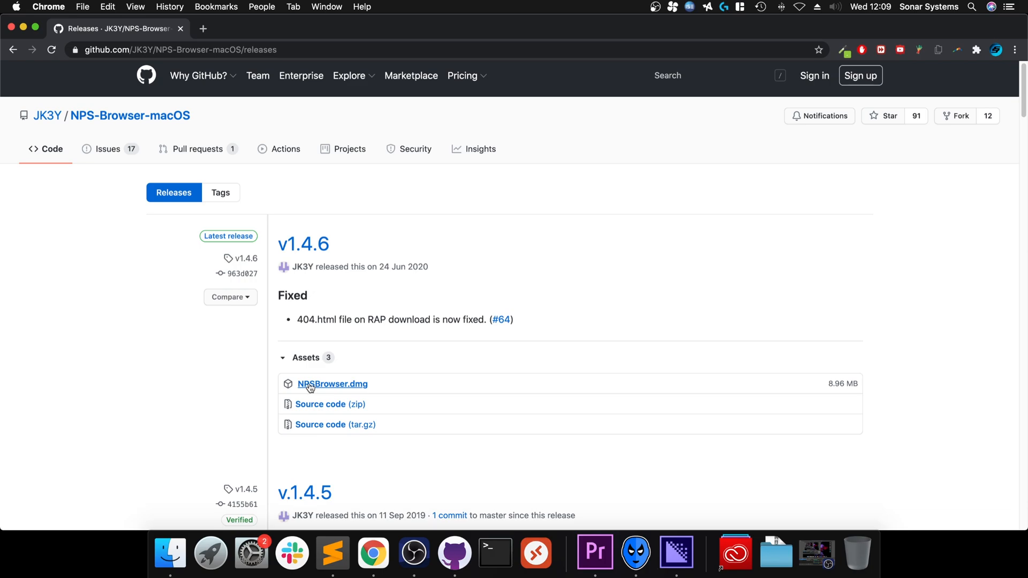
{"action": "left_click", "coordinate": [332, 383]}
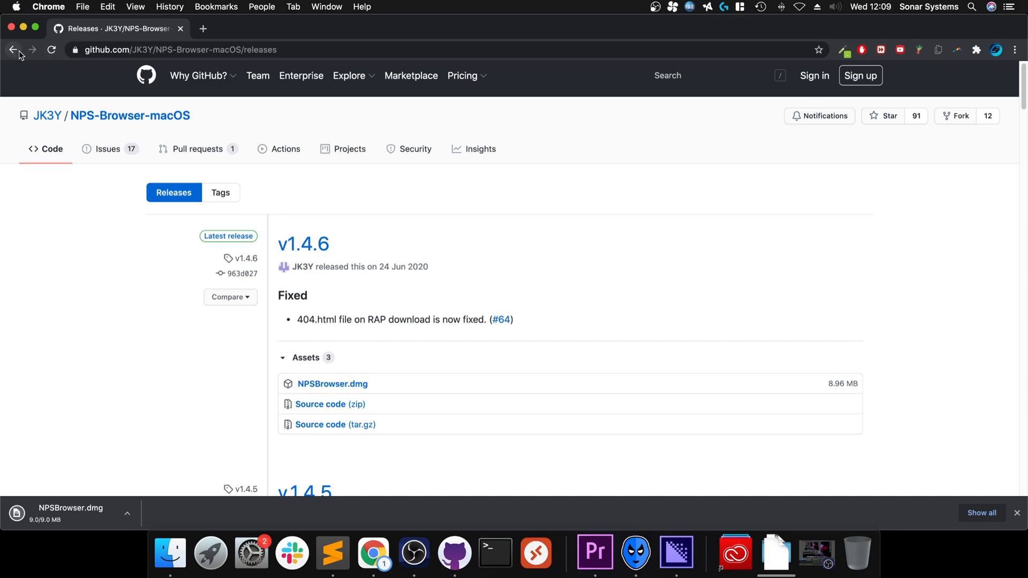
Return to the nopaystation.com home page while NPSBrowser.dmg finishes downloading
{"action": "left_click", "coordinate": [12, 50]}
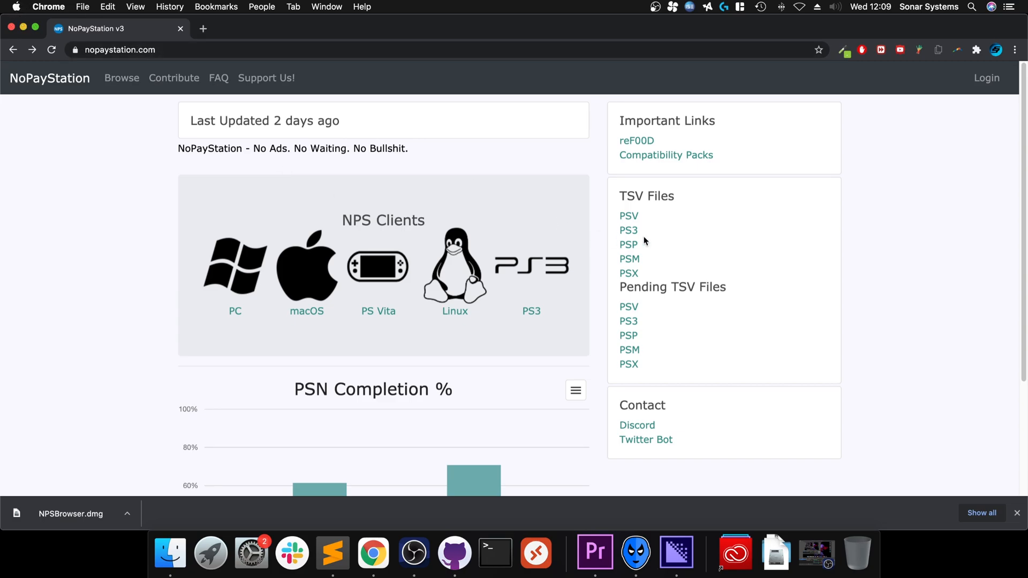
{"action": "mouse_move", "coordinate": [12, 15]}
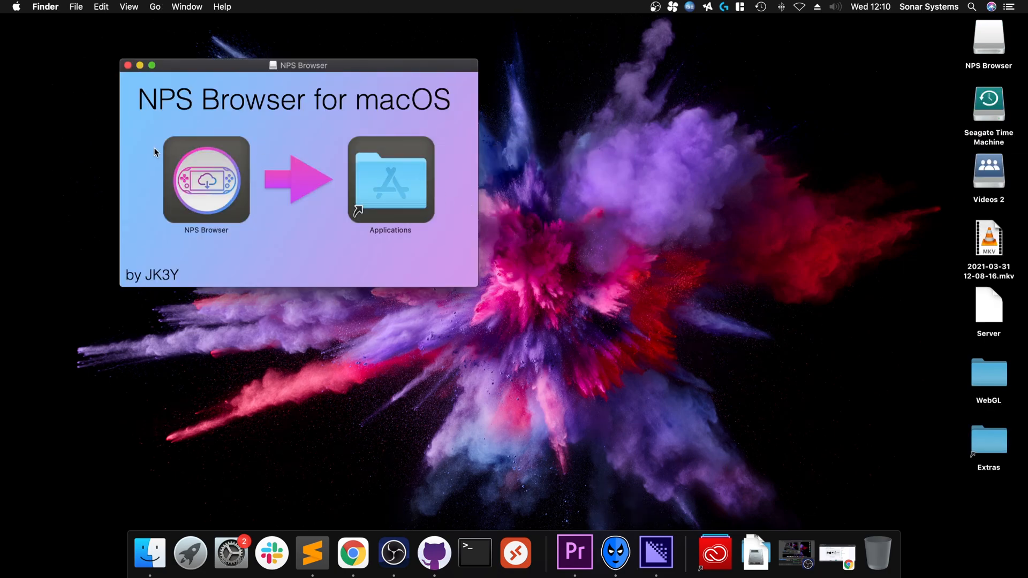
Install NPS Browser into Applications and launch it despite the internet-download warning
{"action": "left_click", "coordinate": [206, 180]}
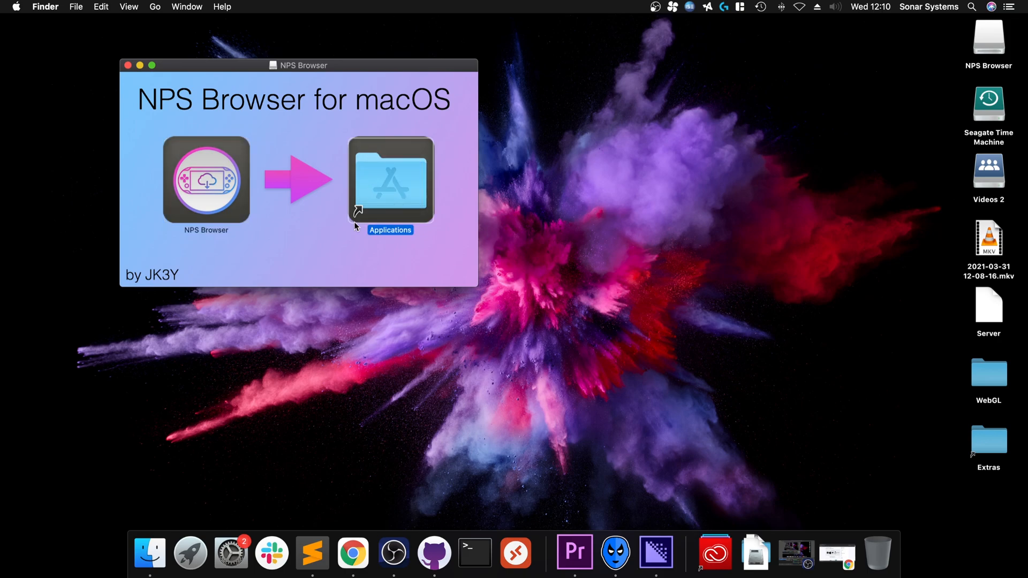
{"action": "double_click", "coordinate": [390, 180]}
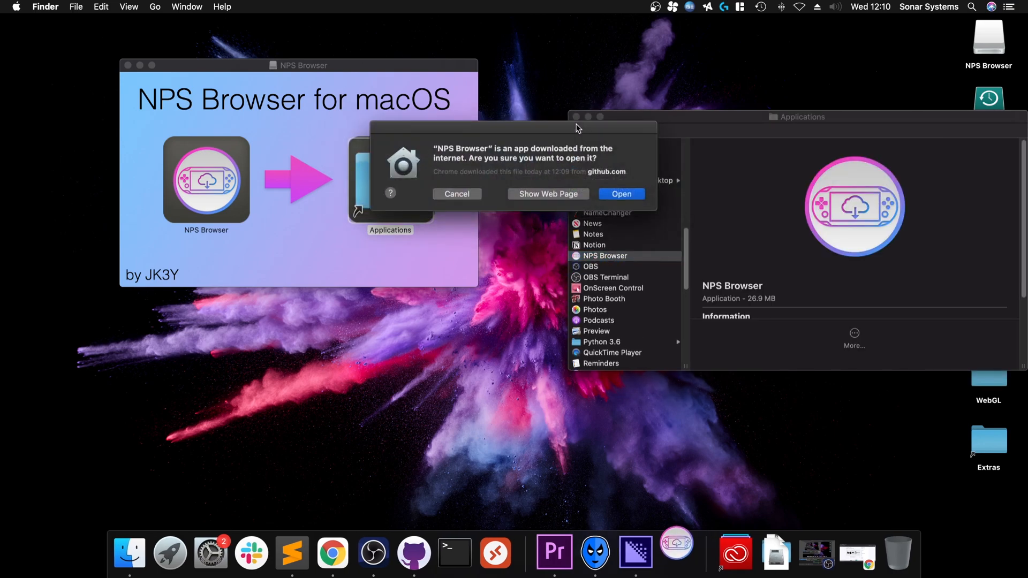
{"action": "left_click", "coordinate": [619, 194]}
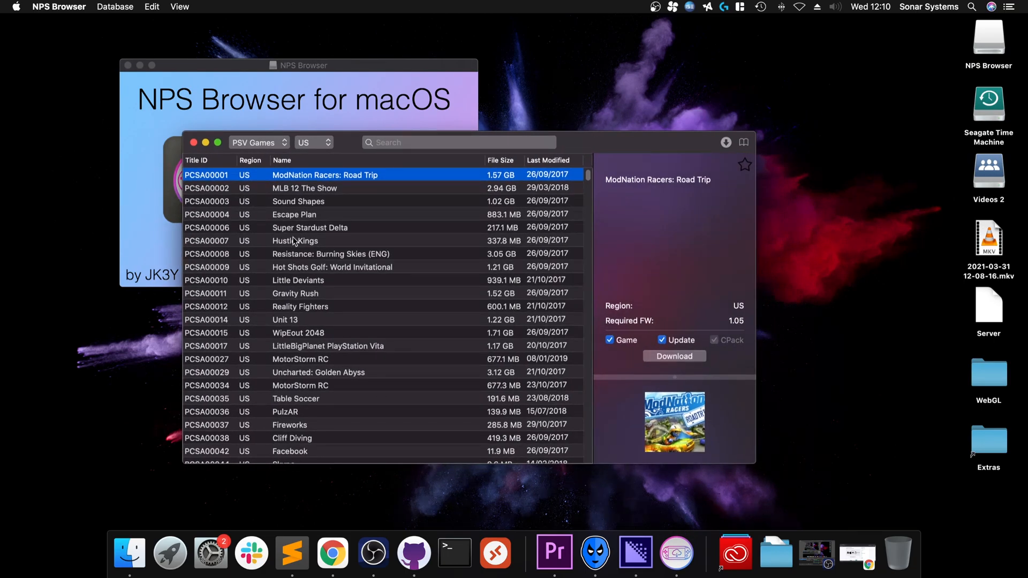
Browse PSV DLCs, then switch the catalogue to PSP Games filtered to the EU region
{"action": "left_click", "coordinate": [258, 142]}
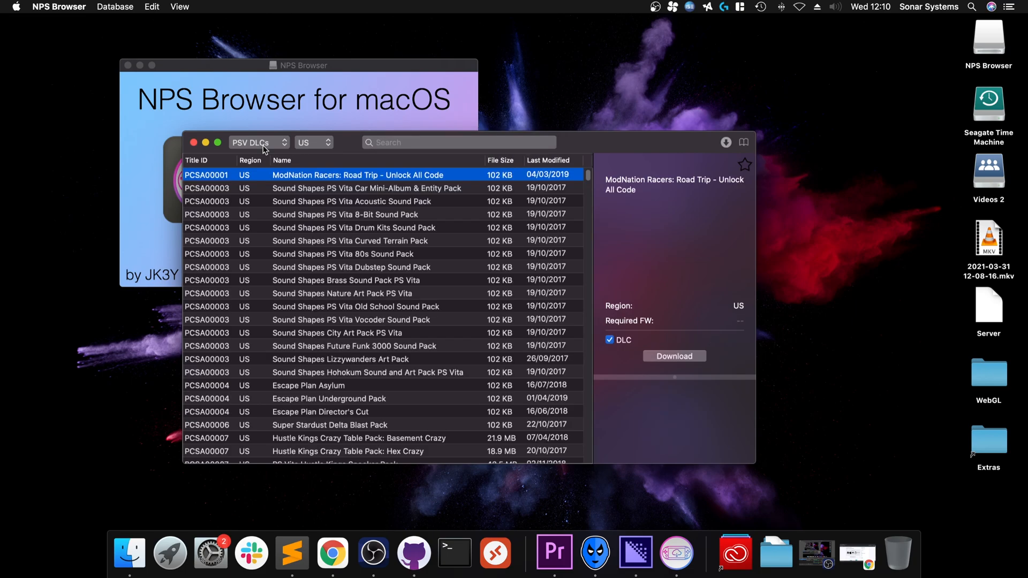
{"action": "left_click", "coordinate": [257, 143]}
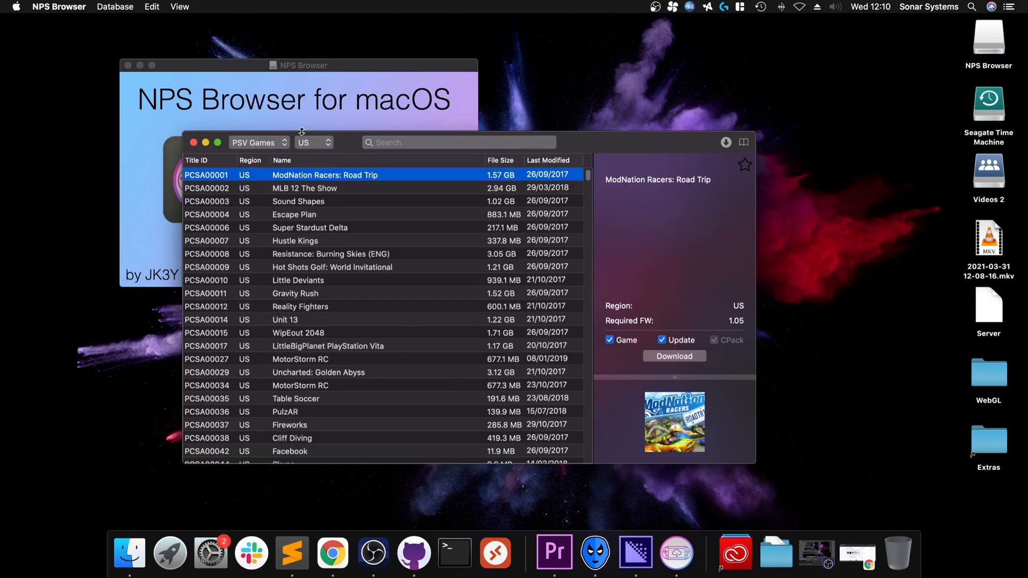
{"action": "left_click", "coordinate": [256, 142]}
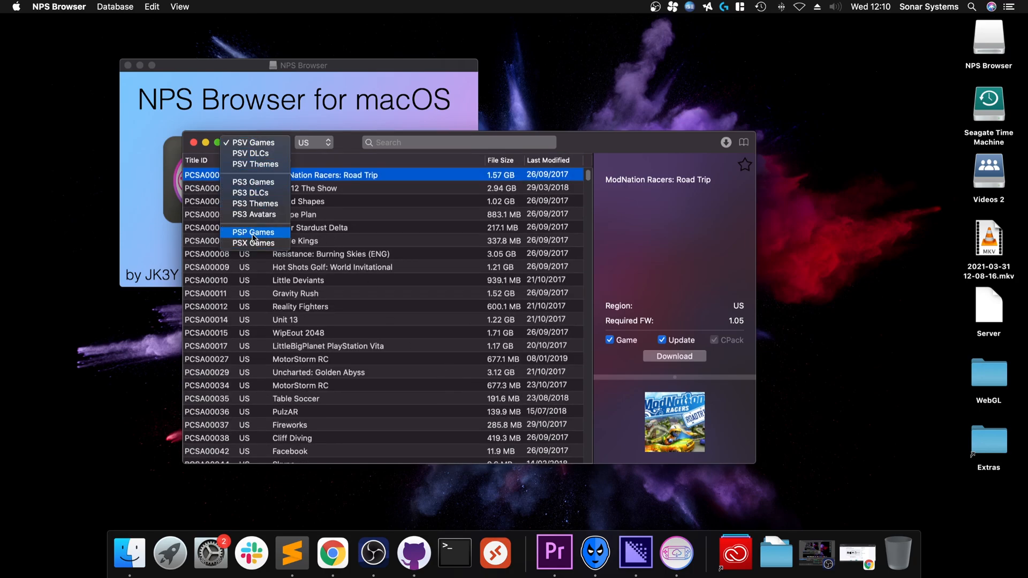
{"action": "left_click", "coordinate": [253, 232]}
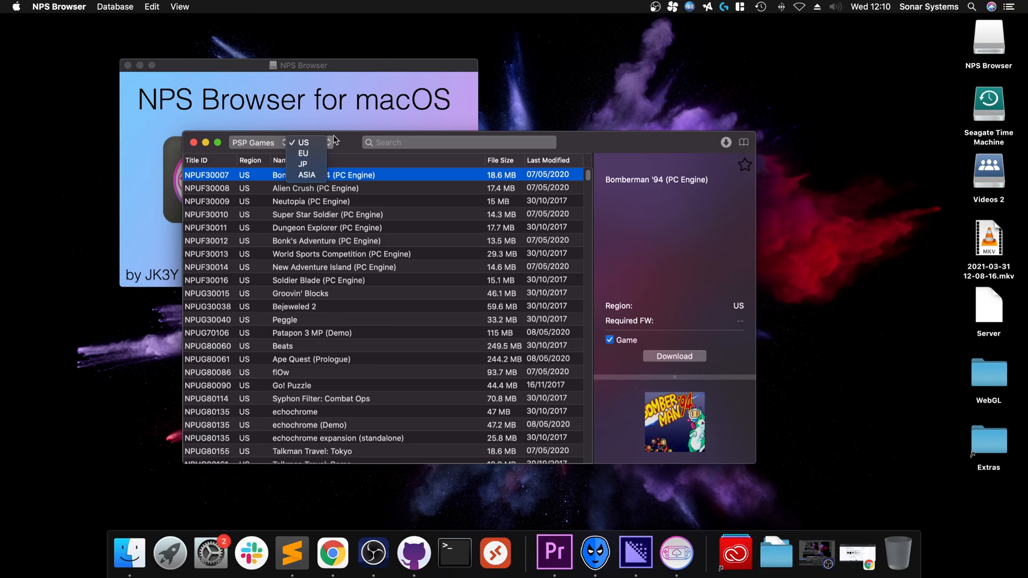
{"action": "left_click", "coordinate": [302, 152]}
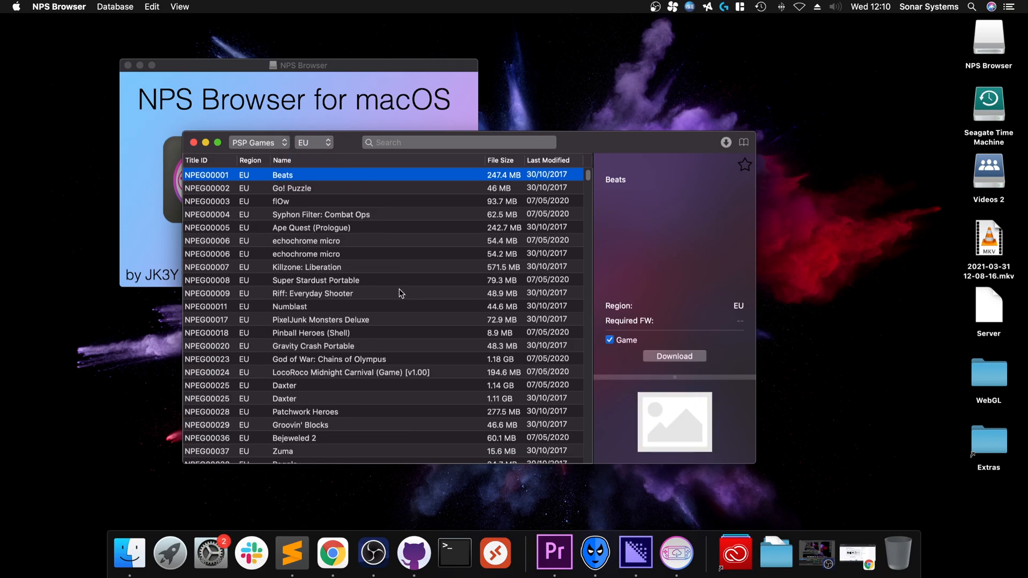
{"action": "mouse_move", "coordinate": [730, 154]}
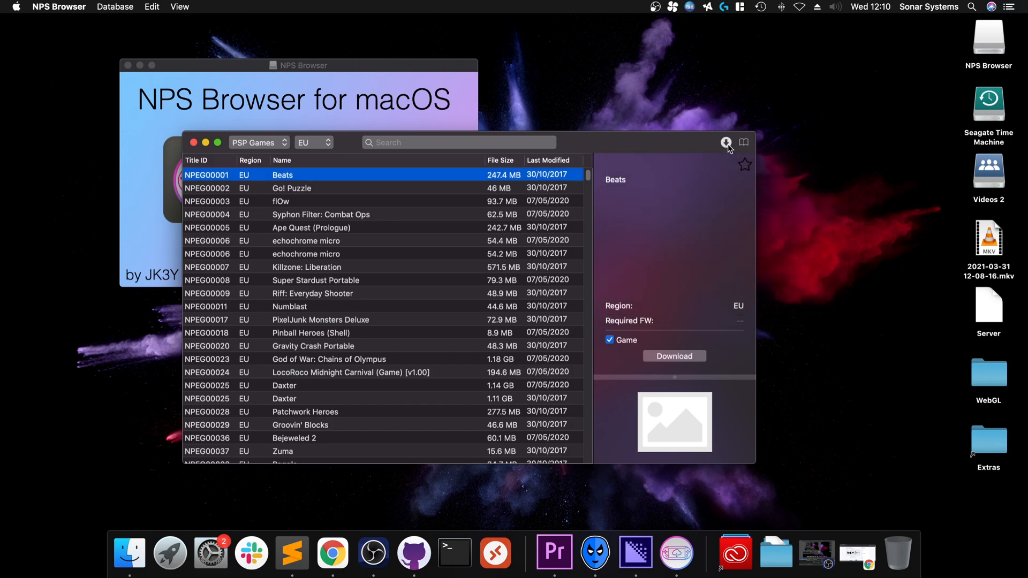
{"action": "left_click", "coordinate": [114, 6]}
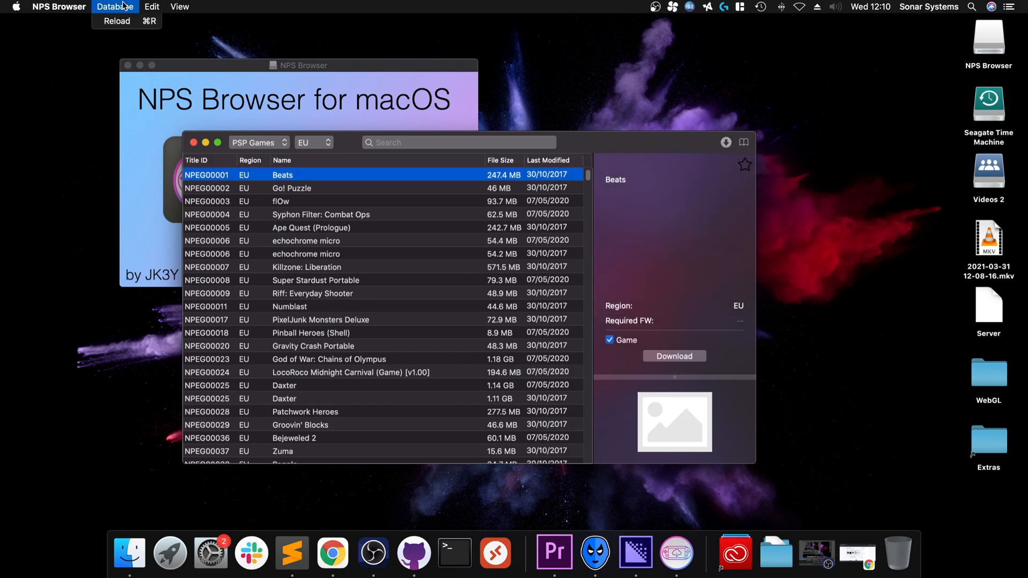
In Preferences, set the download location to Downloads > NPS Downloads
{"action": "left_click", "coordinate": [58, 7]}
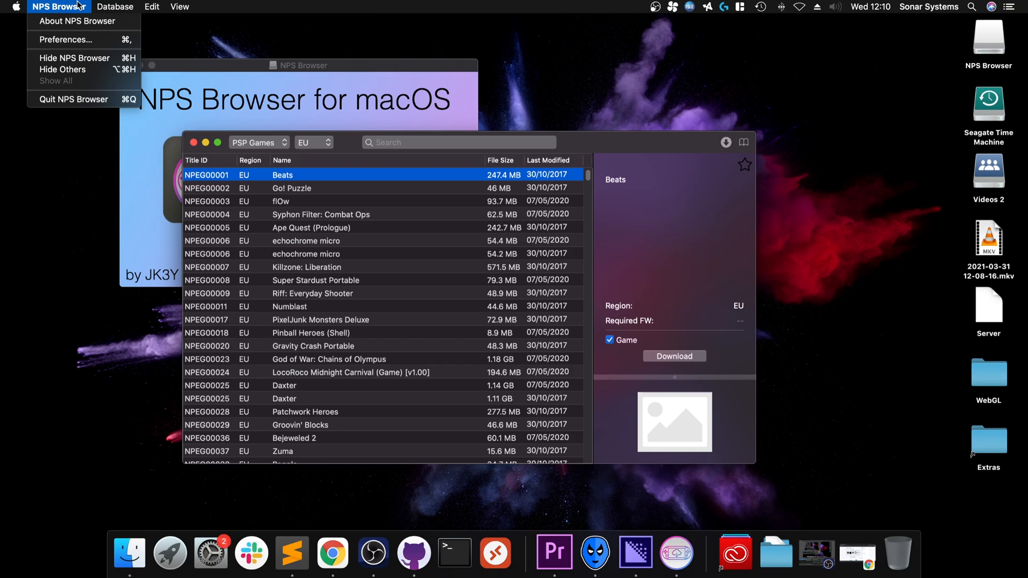
{"action": "left_click", "coordinate": [63, 39]}
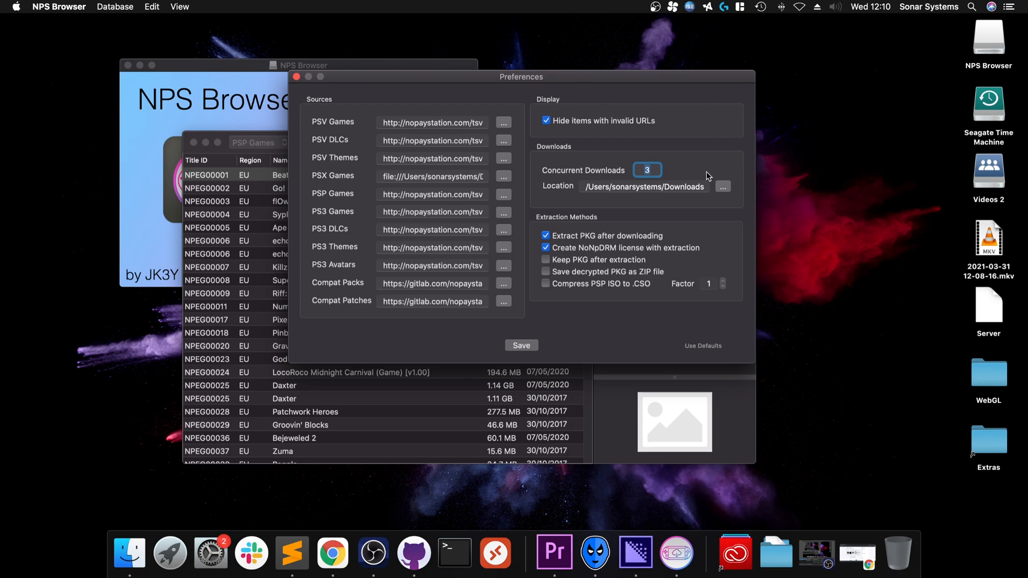
{"action": "mouse_move", "coordinate": [714, 173]}
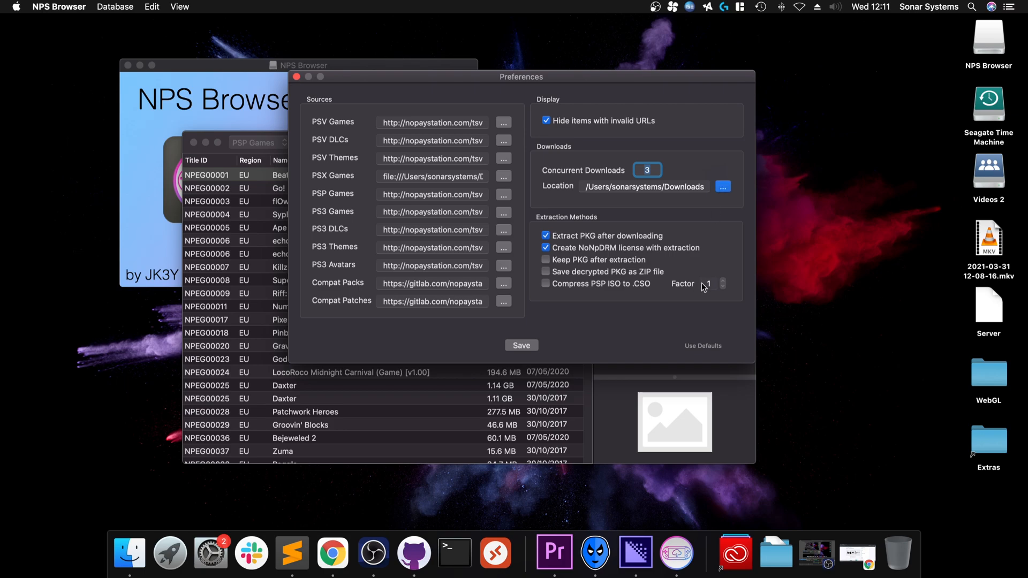
{"action": "left_click", "coordinate": [722, 187]}
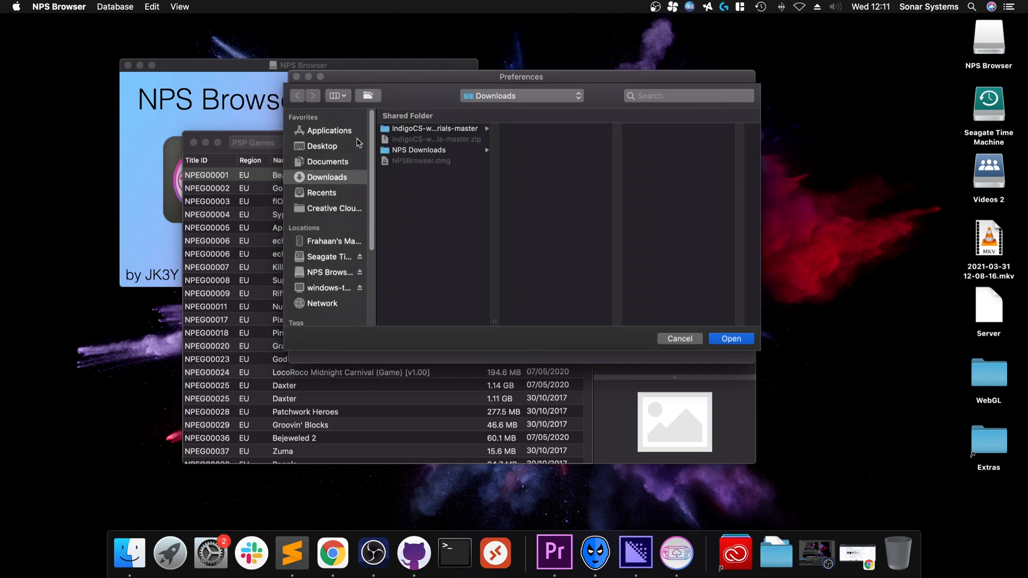
{"action": "left_click", "coordinate": [419, 149]}
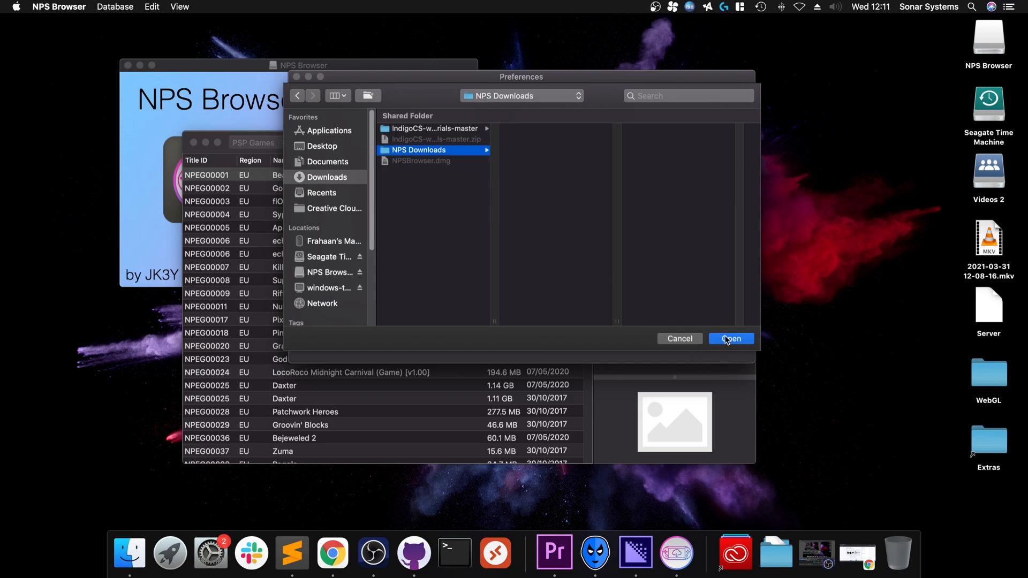
{"action": "left_click", "coordinate": [729, 338]}
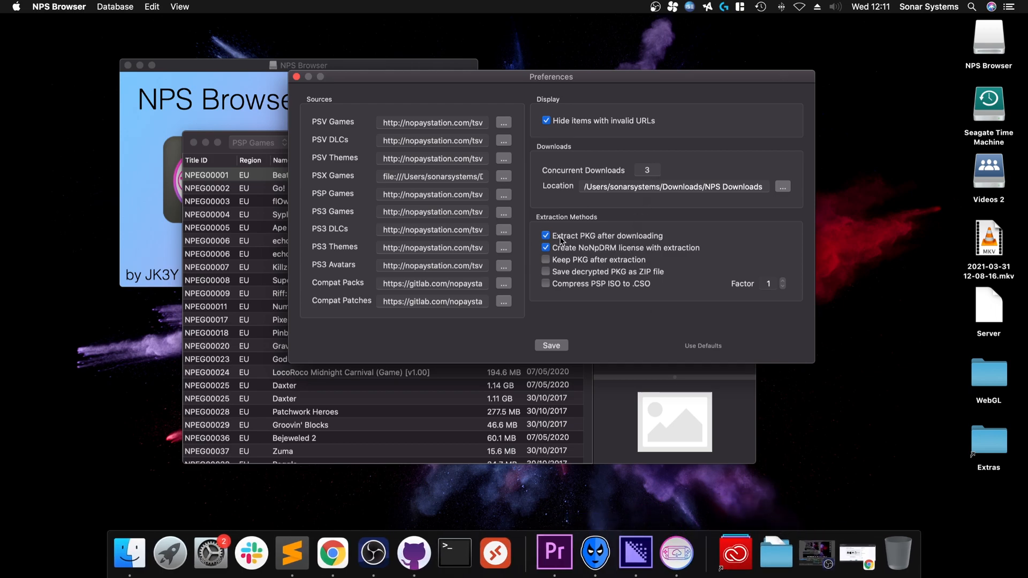
{"action": "mouse_move", "coordinate": [608, 241]}
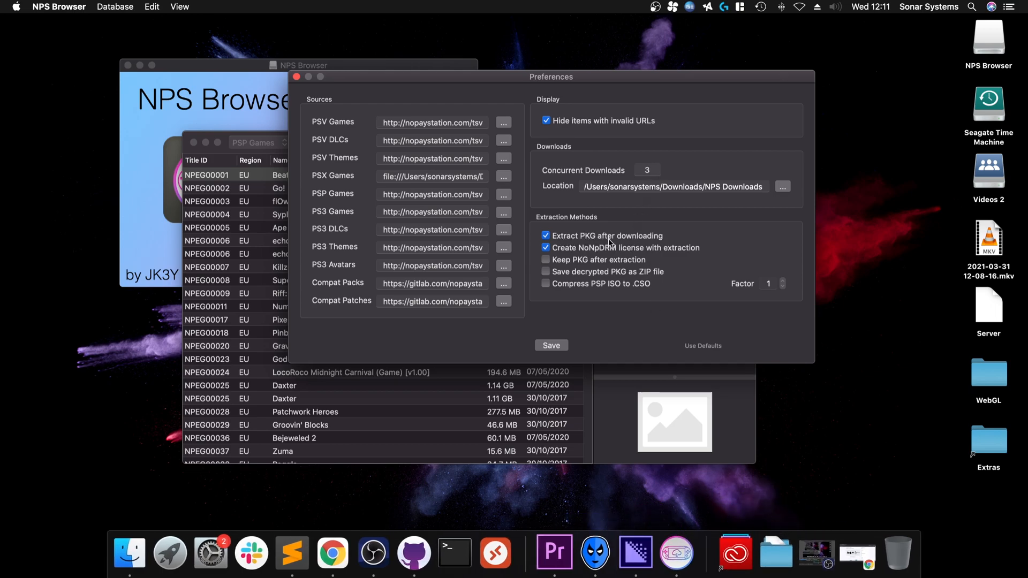
{"action": "mouse_move", "coordinate": [573, 256]}
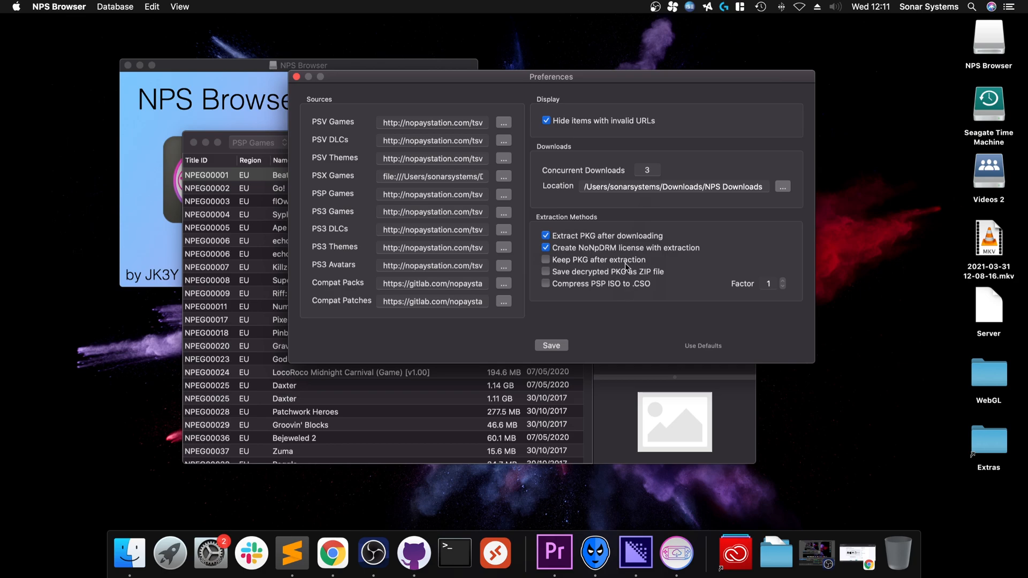
{"action": "mouse_move", "coordinate": [656, 354]}
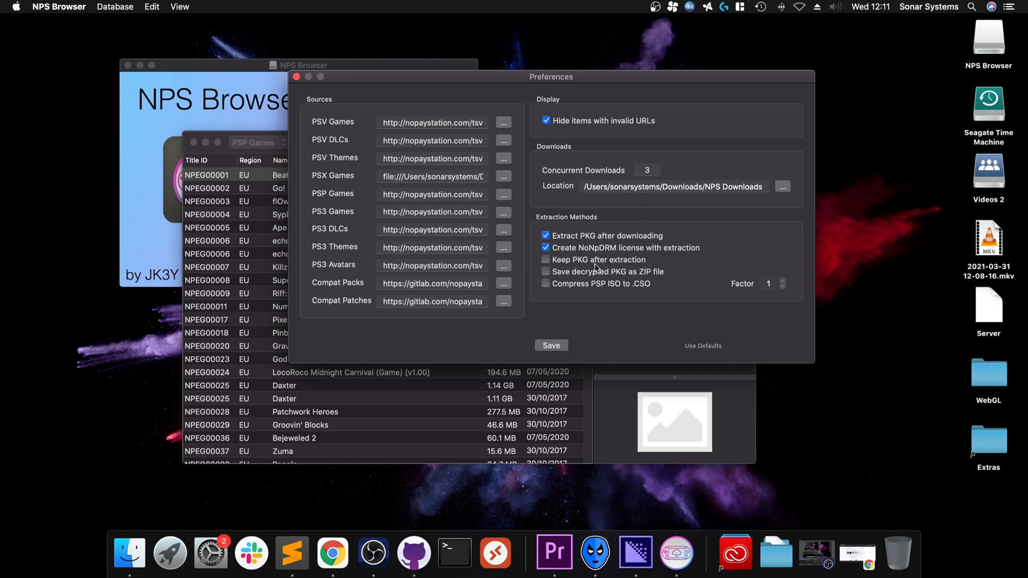
{"action": "mouse_move", "coordinate": [598, 267]}
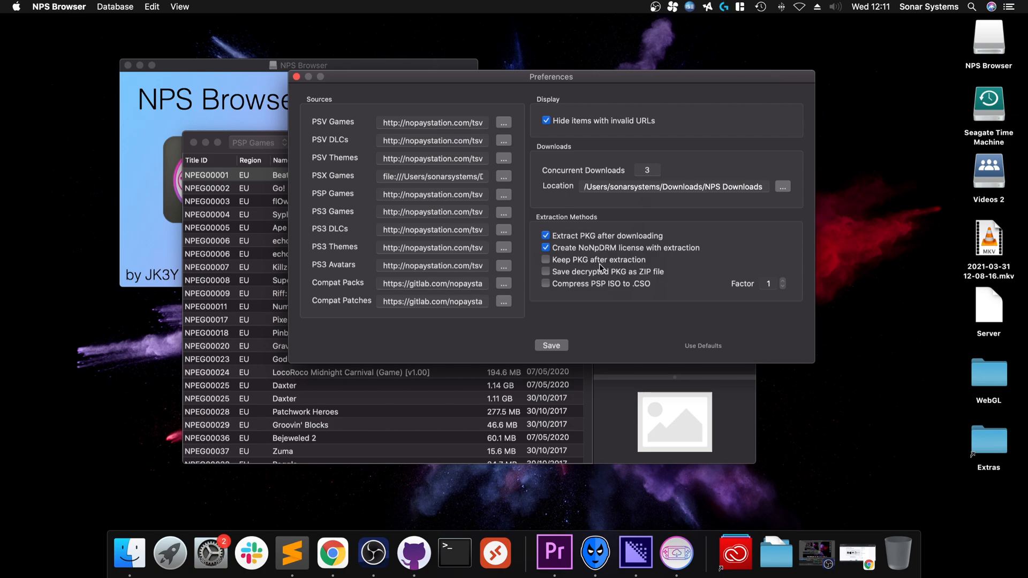
{"action": "mouse_move", "coordinate": [598, 265]}
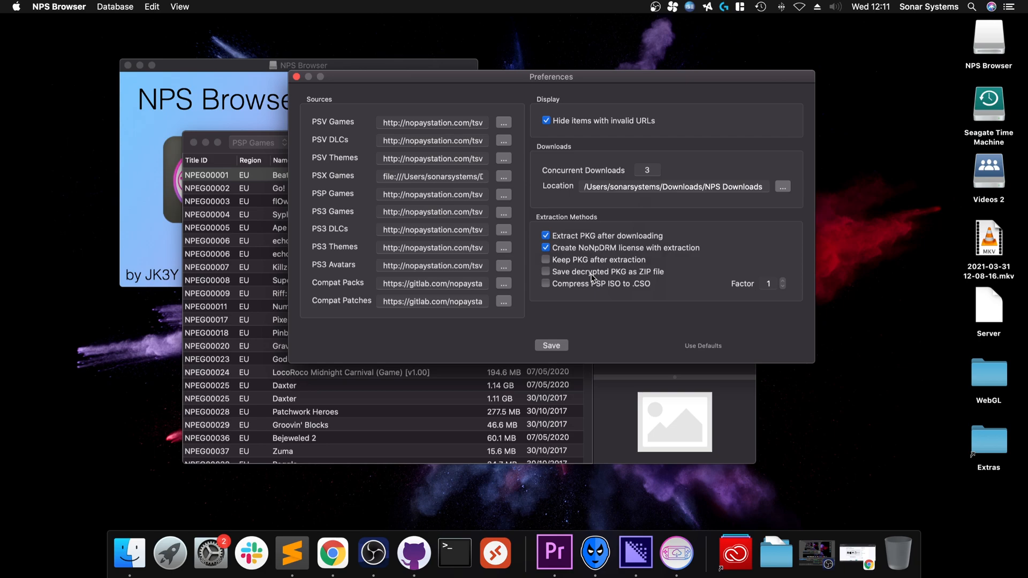
{"action": "mouse_move", "coordinate": [660, 281]}
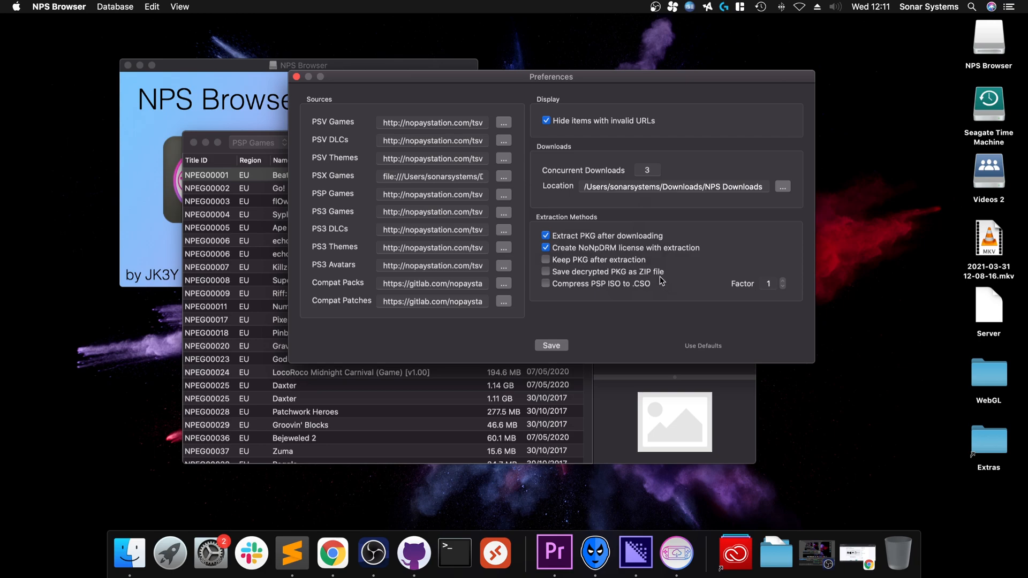
{"action": "mouse_move", "coordinate": [646, 278]}
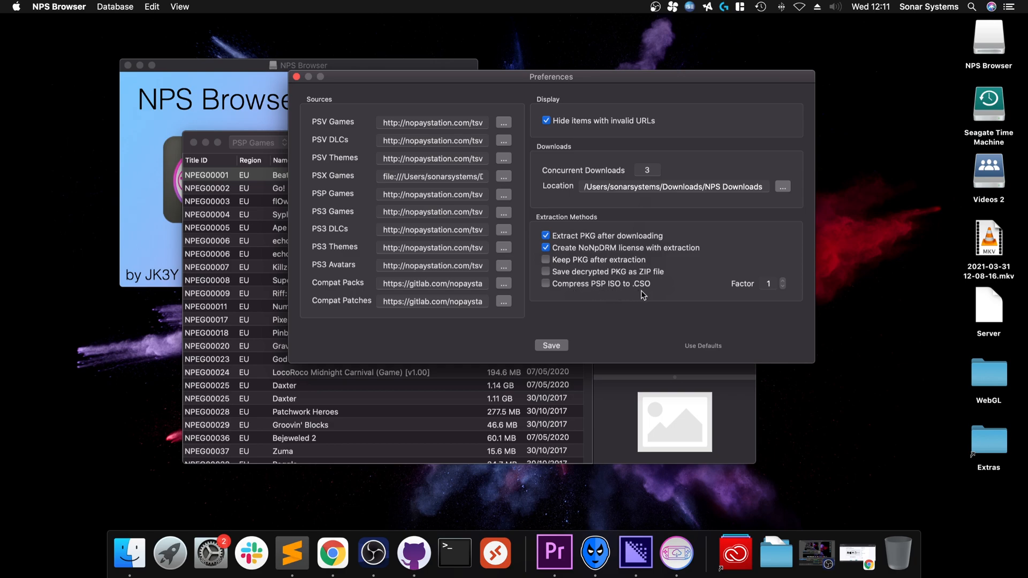
{"action": "mouse_move", "coordinate": [659, 296]}
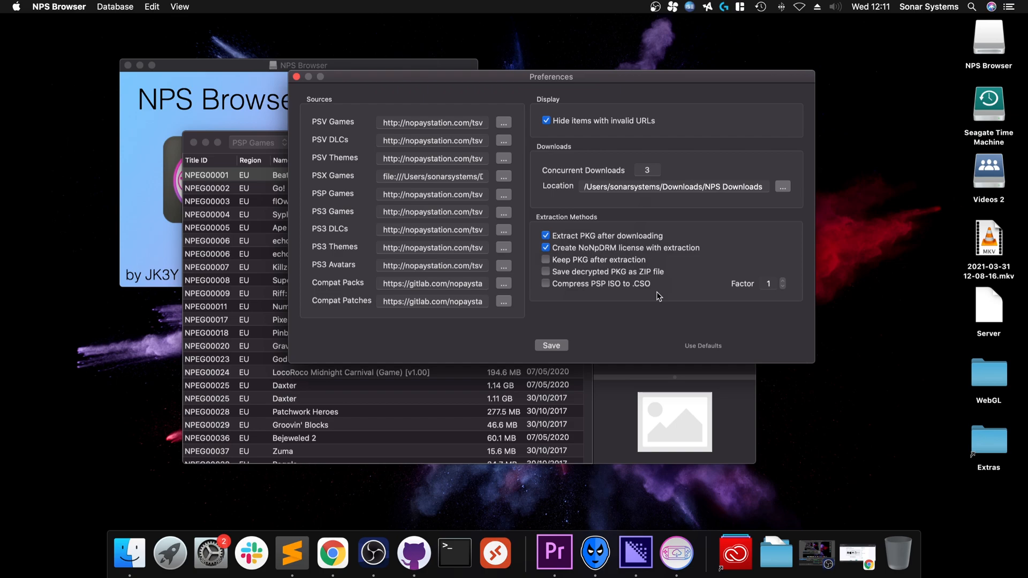
{"action": "mouse_move", "coordinate": [458, 136]}
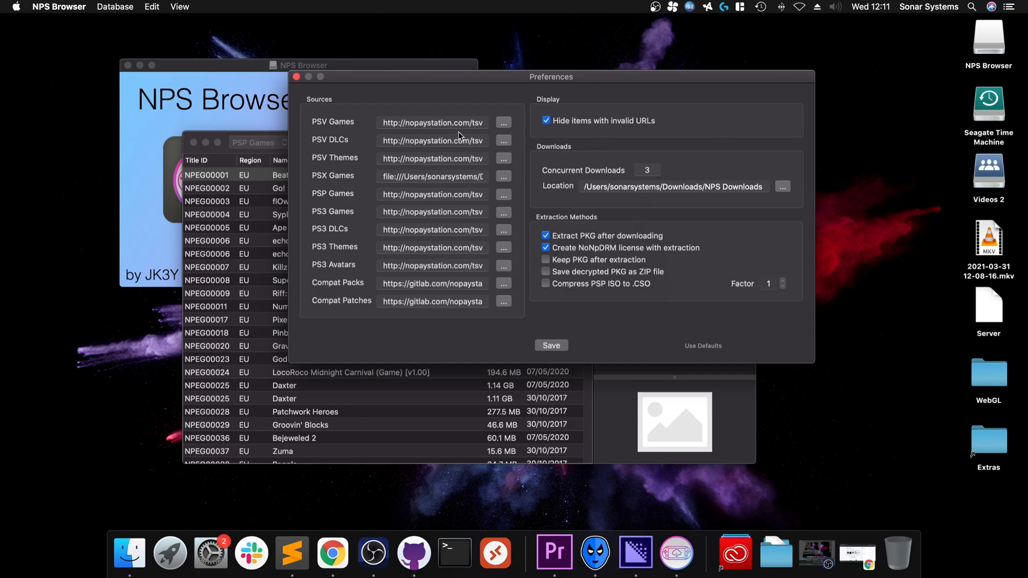
{"action": "left_click", "coordinate": [432, 122]}
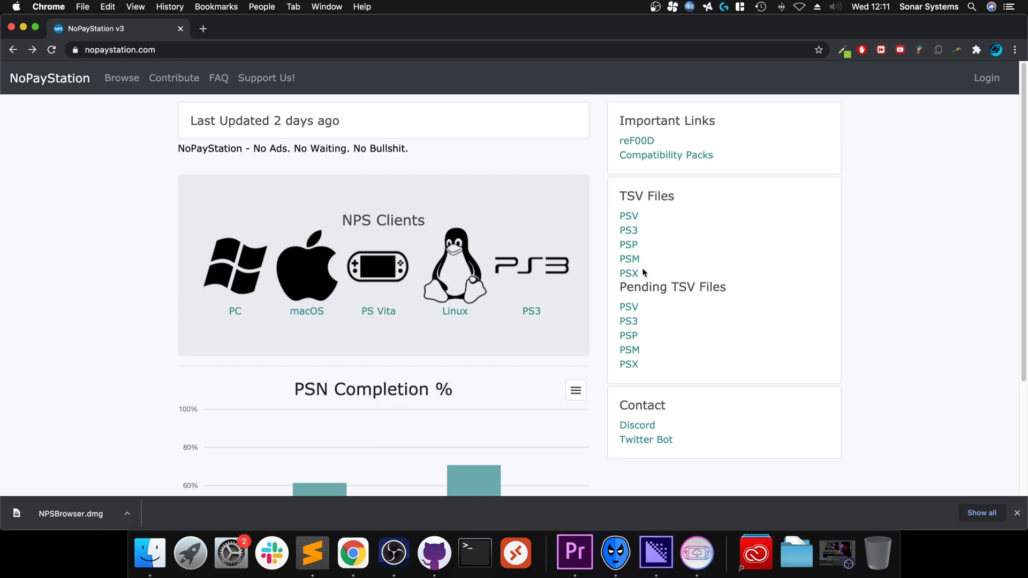
Expand PSV under TSV Files on nopaystation.com and grab the PSV Games TSV link
{"action": "left_click", "coordinate": [628, 216]}
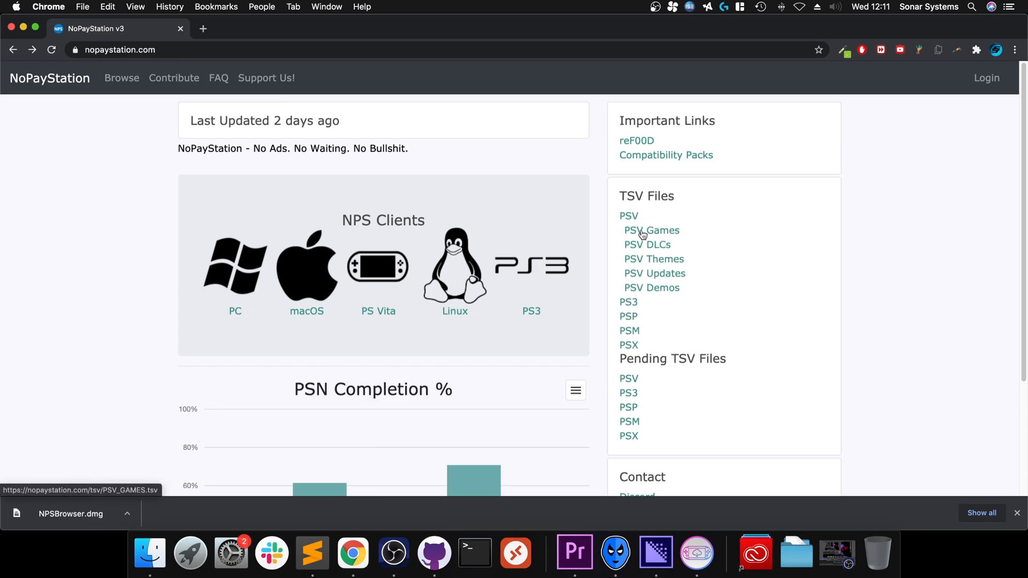
{"action": "double_click", "coordinate": [651, 230]}
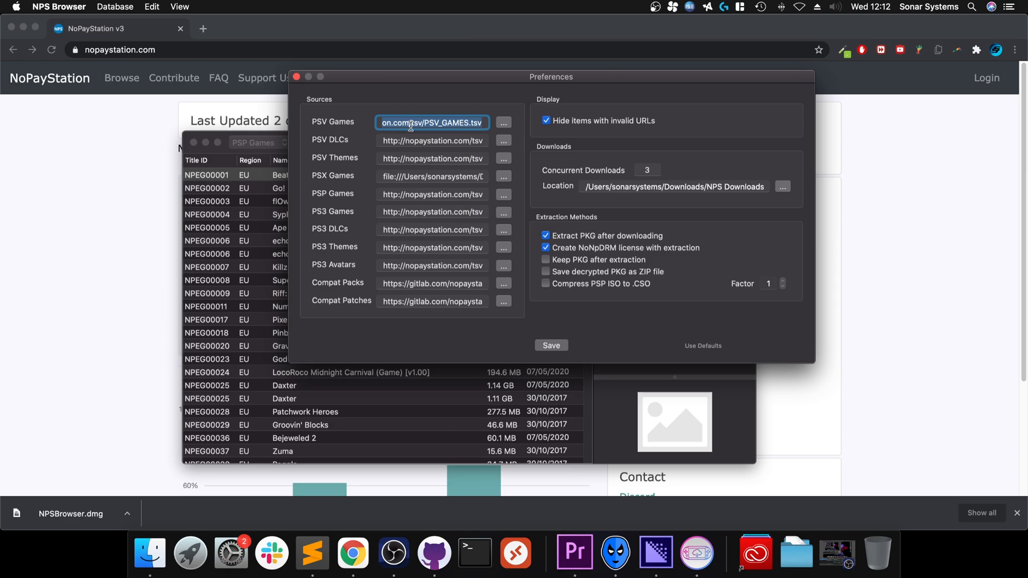
Replace the PSV Games source with the https nopaystation.com PSV_GAMES.tsv link
{"action": "right_click", "coordinate": [431, 122]}
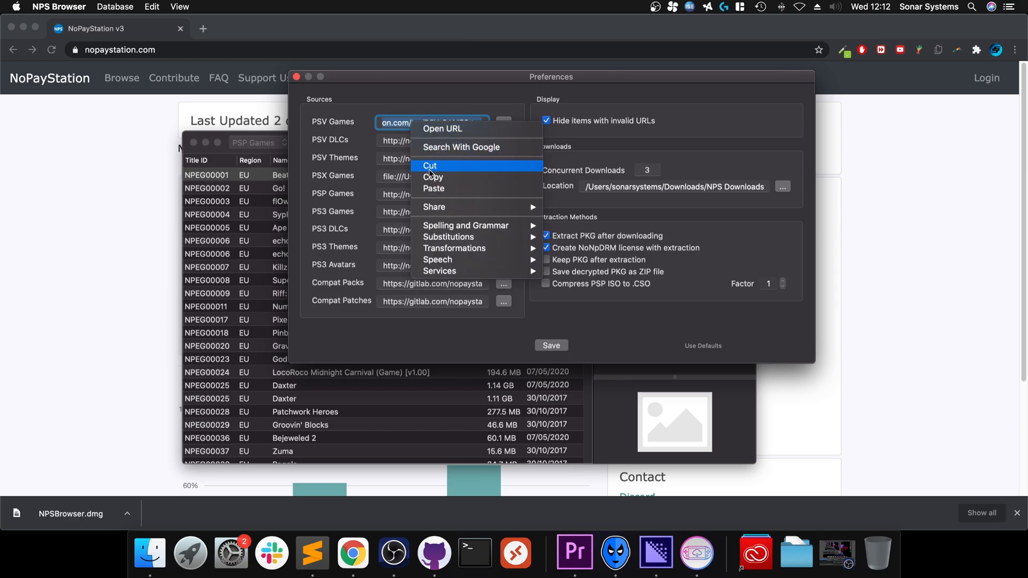
{"action": "left_click", "coordinate": [431, 123]}
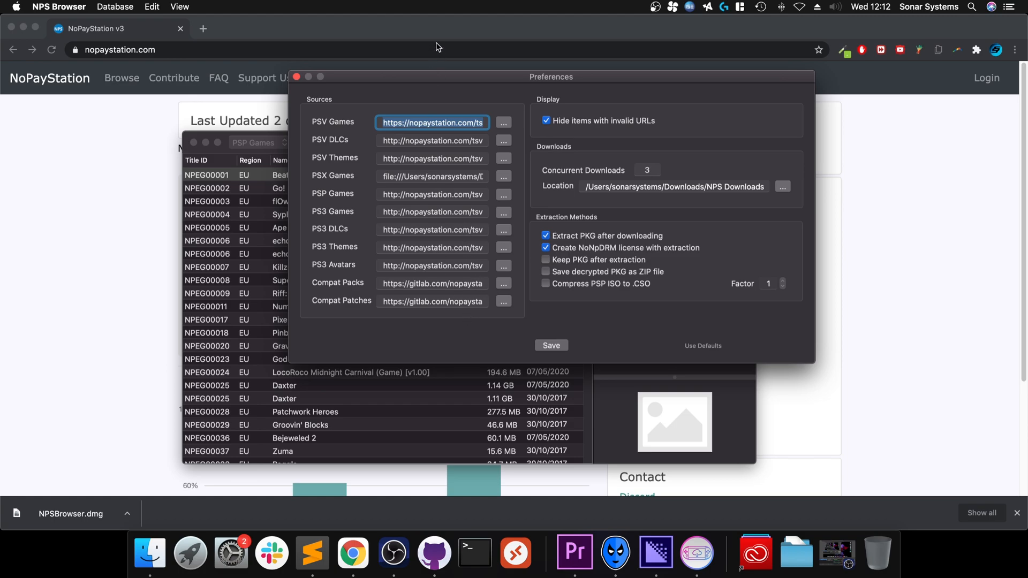
{"action": "mouse_move", "coordinate": [359, 180]}
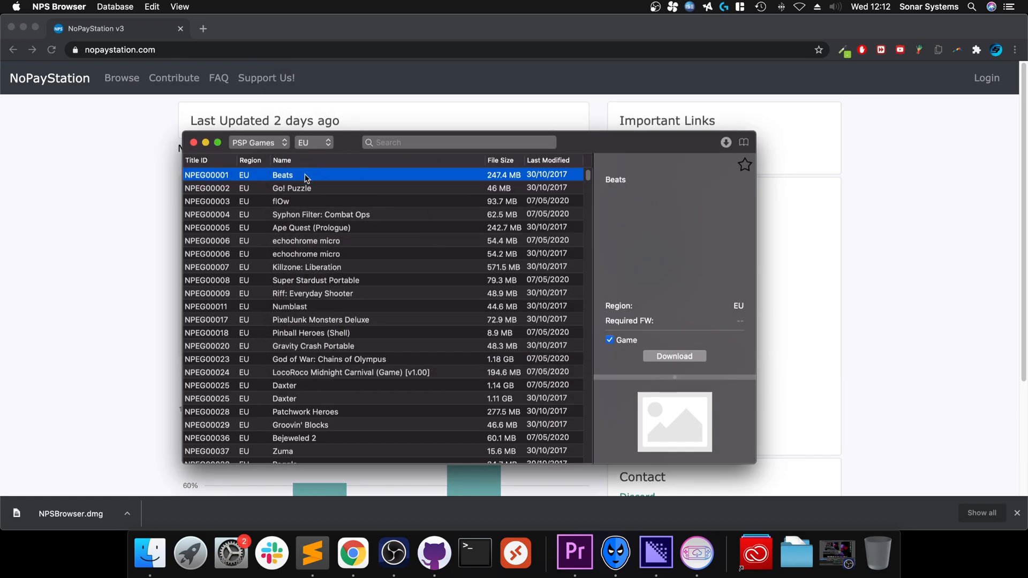
Download the PSP game flOw and monitor it until extraction reaches 100%
{"action": "left_click", "coordinate": [280, 201]}
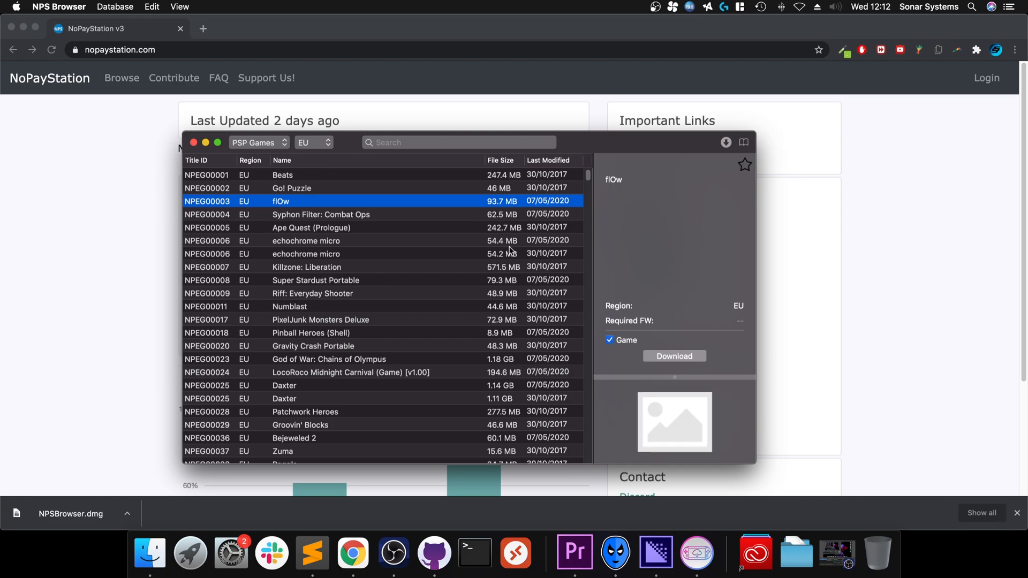
{"action": "mouse_move", "coordinate": [663, 402]}
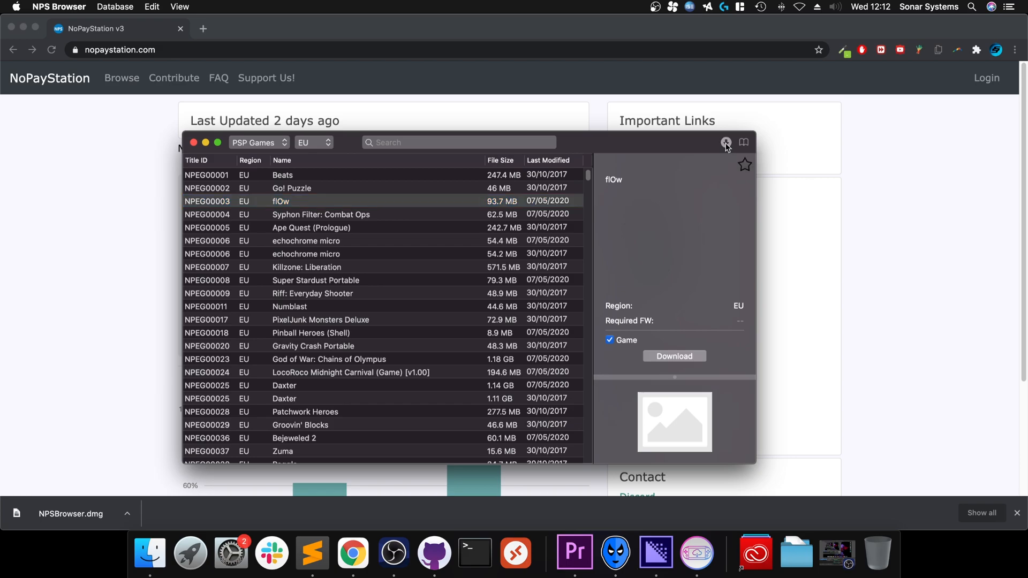
{"action": "left_click", "coordinate": [725, 143]}
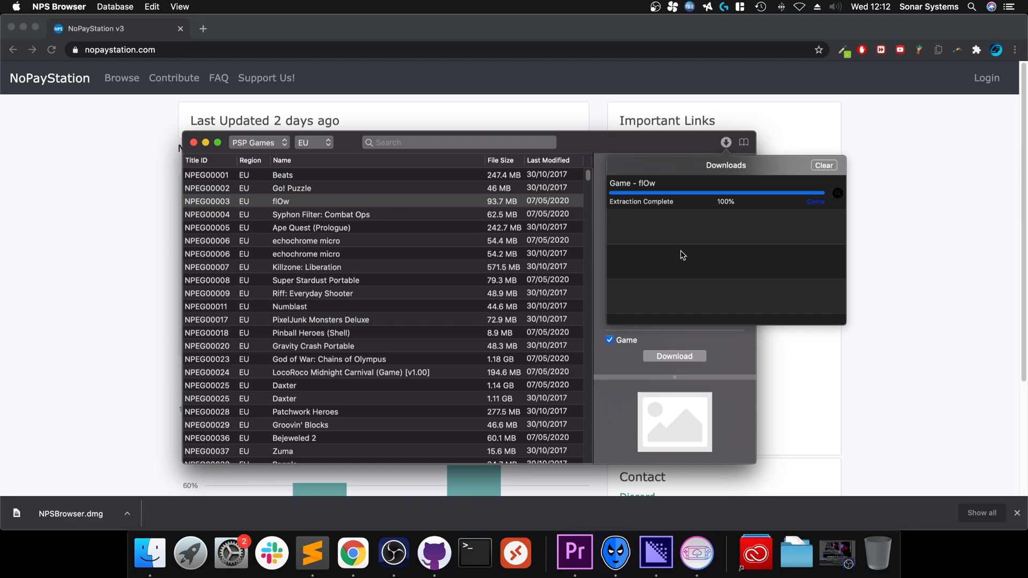
{"action": "mouse_move", "coordinate": [770, 517]}
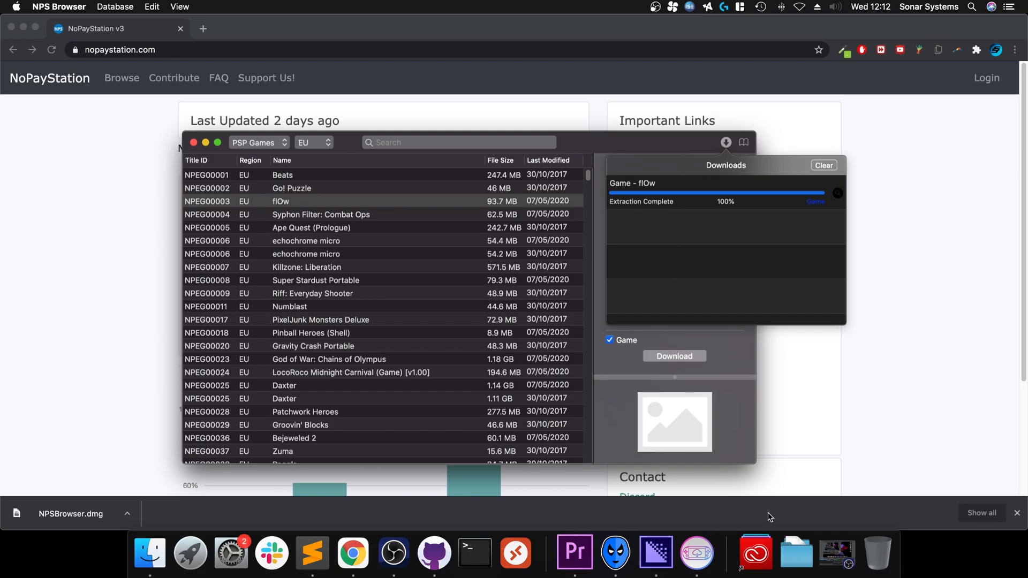
{"action": "mouse_move", "coordinate": [765, 507]}
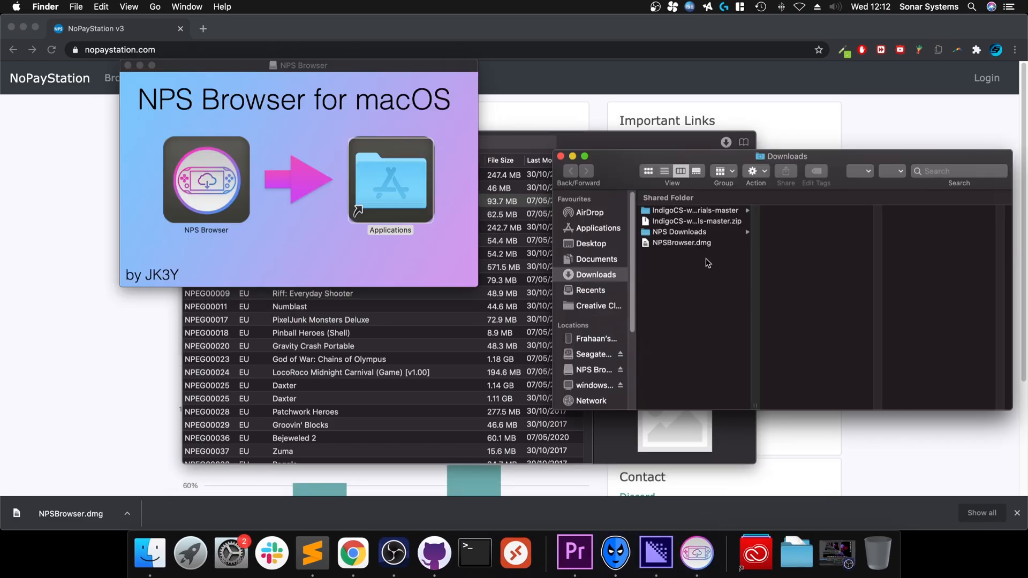
Open NPS Downloads > PSP in Finder to reveal the pspemu folder
{"action": "left_click", "coordinate": [679, 231]}
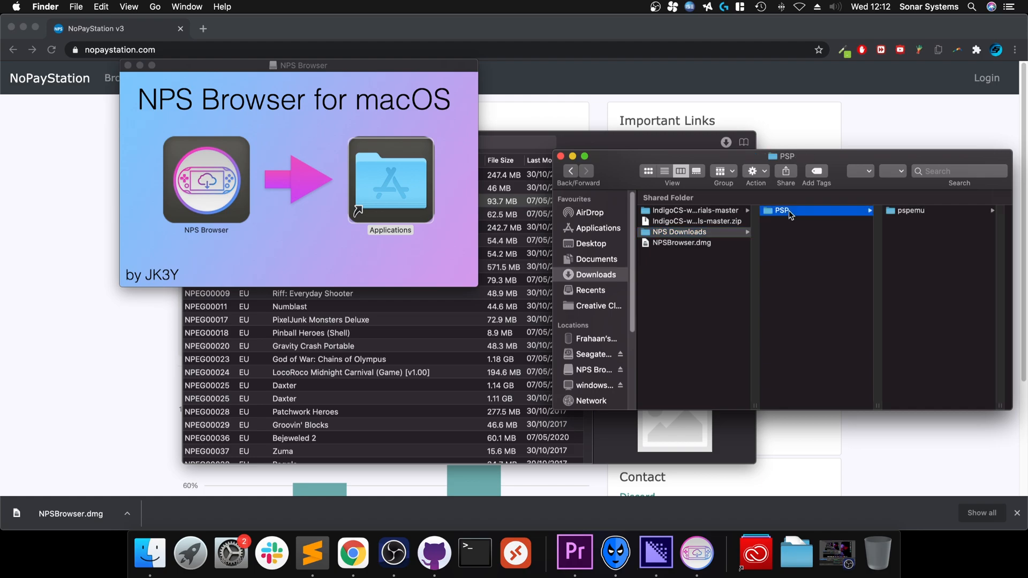